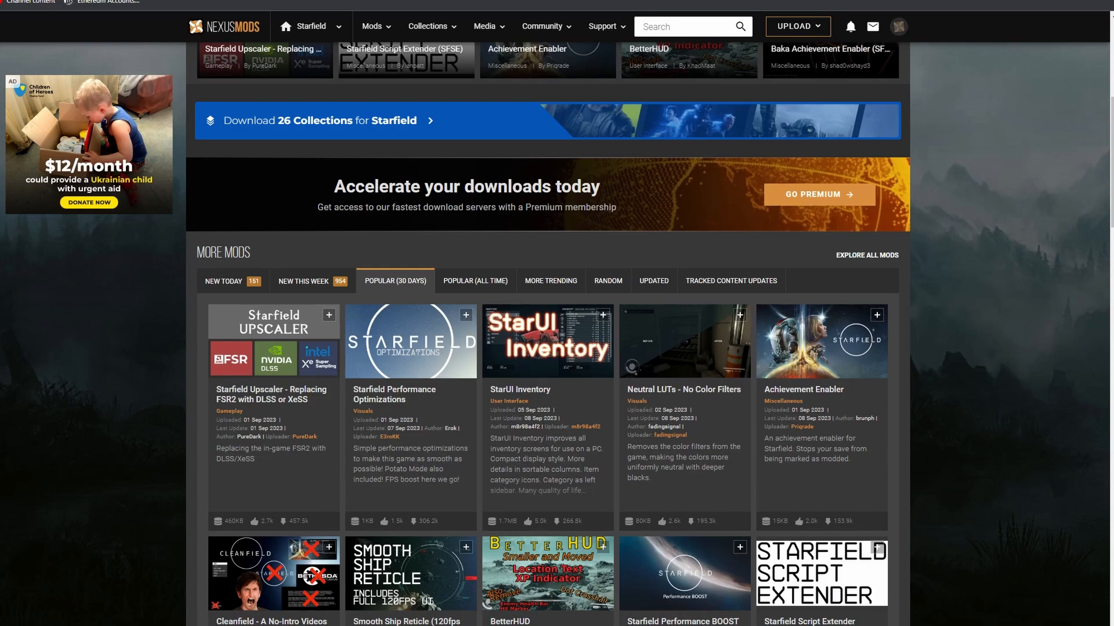
pyautogui.moveTo(264, 406)
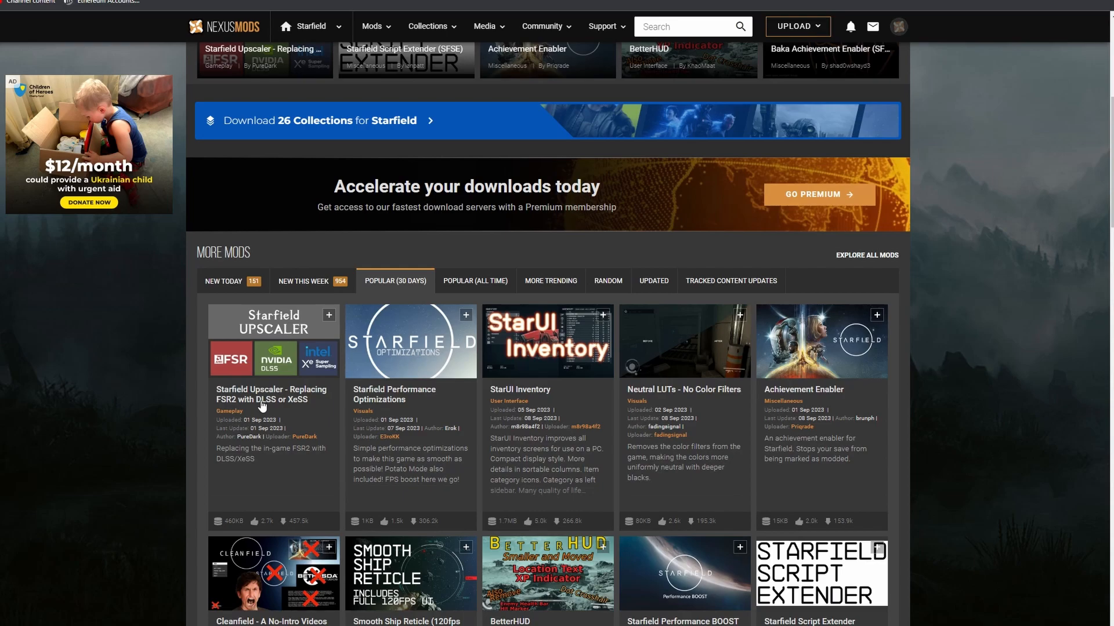
pyautogui.moveTo(341, 392)
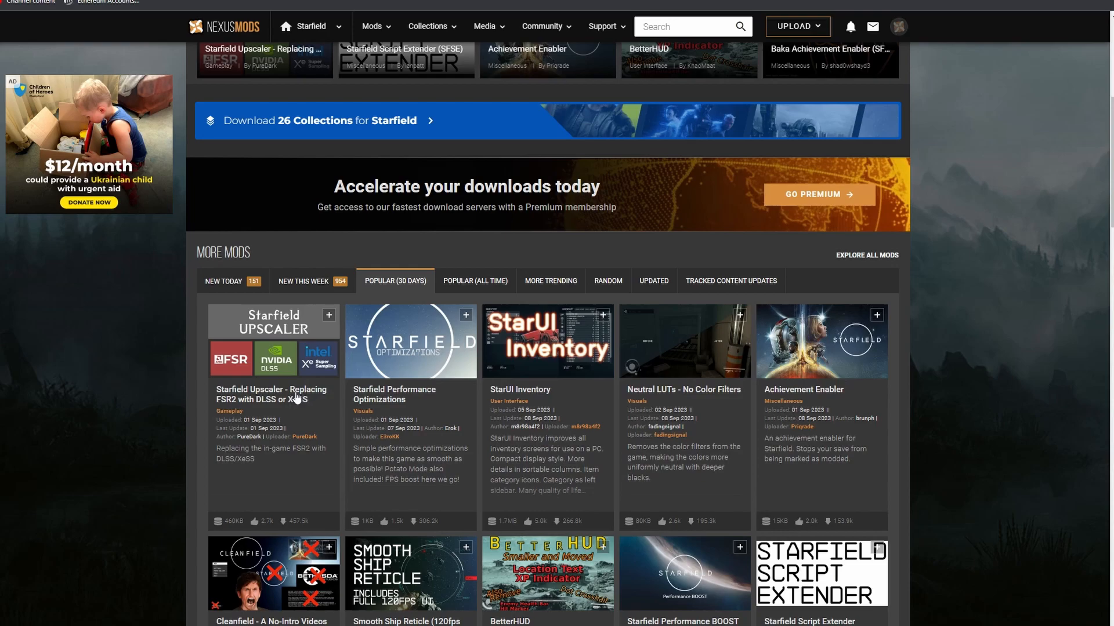
# Open the Starfield Upscaler mod page and scroll to its ReShade and Standalone main files.
pyautogui.click(273, 394)
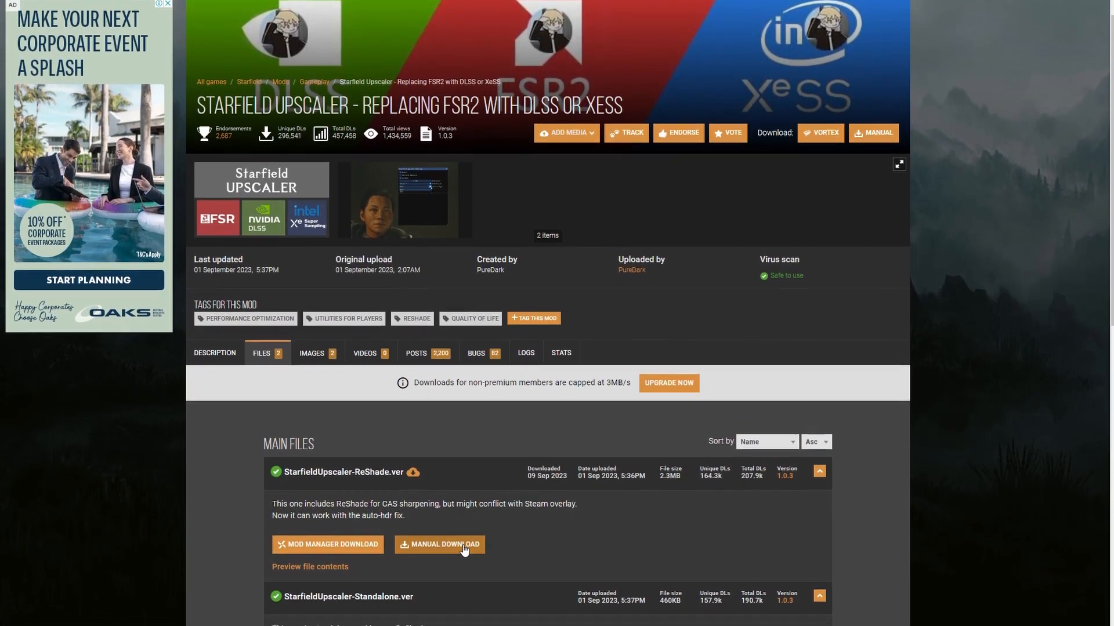
pyautogui.scroll(-3)
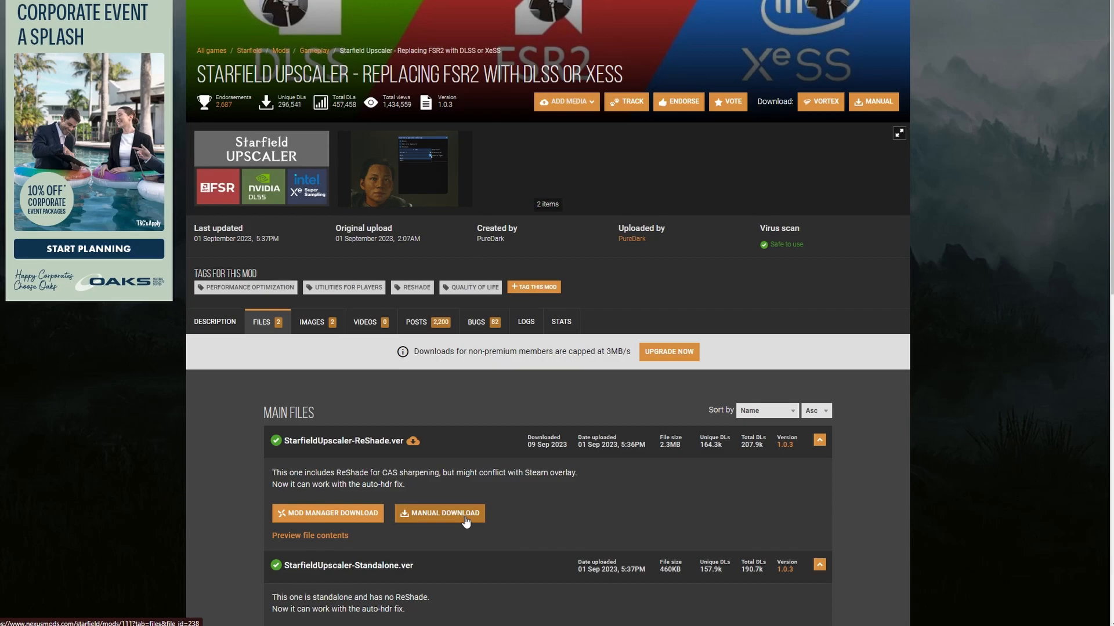
# Start the manual download of StarfieldUpscaler-ReShade.ver and wait out the countdown.
pyautogui.click(439, 513)
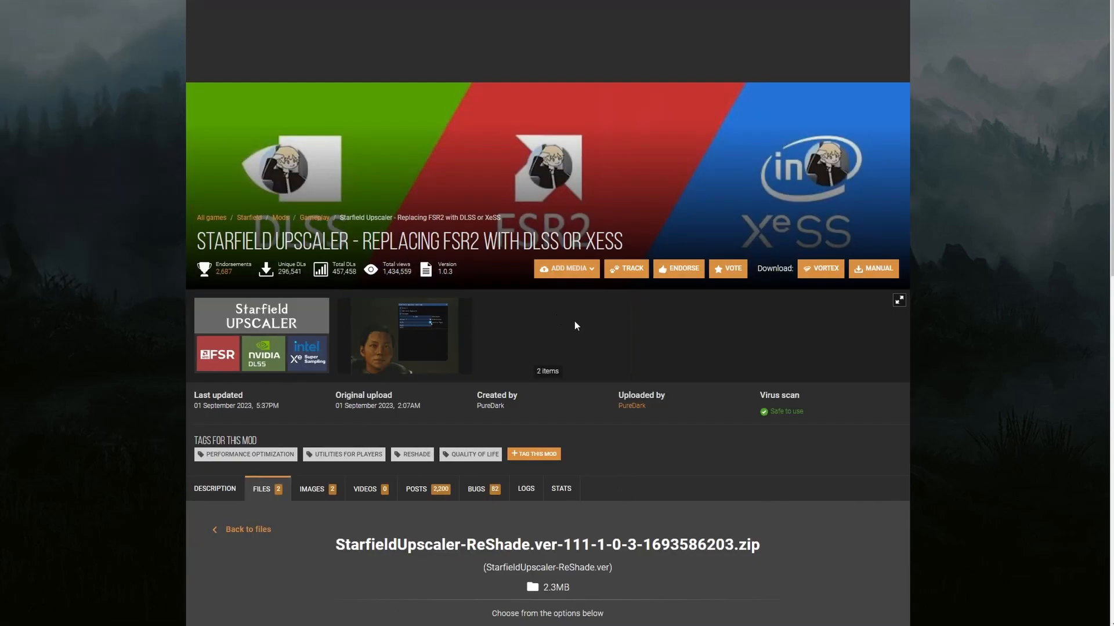
pyautogui.scroll(-3)
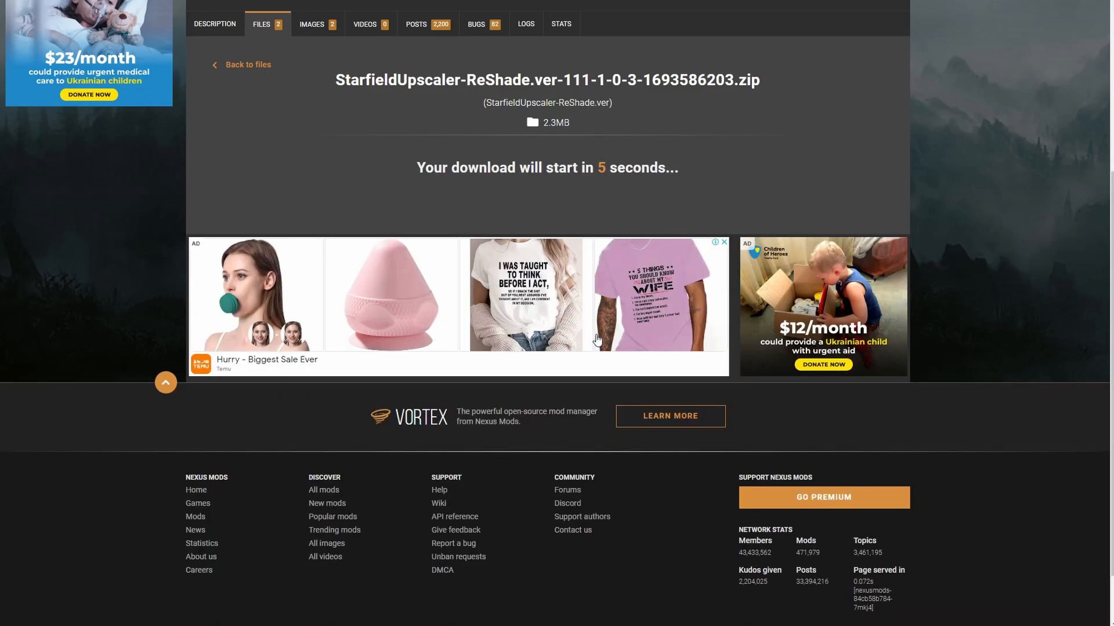
pyautogui.moveTo(185, 93)
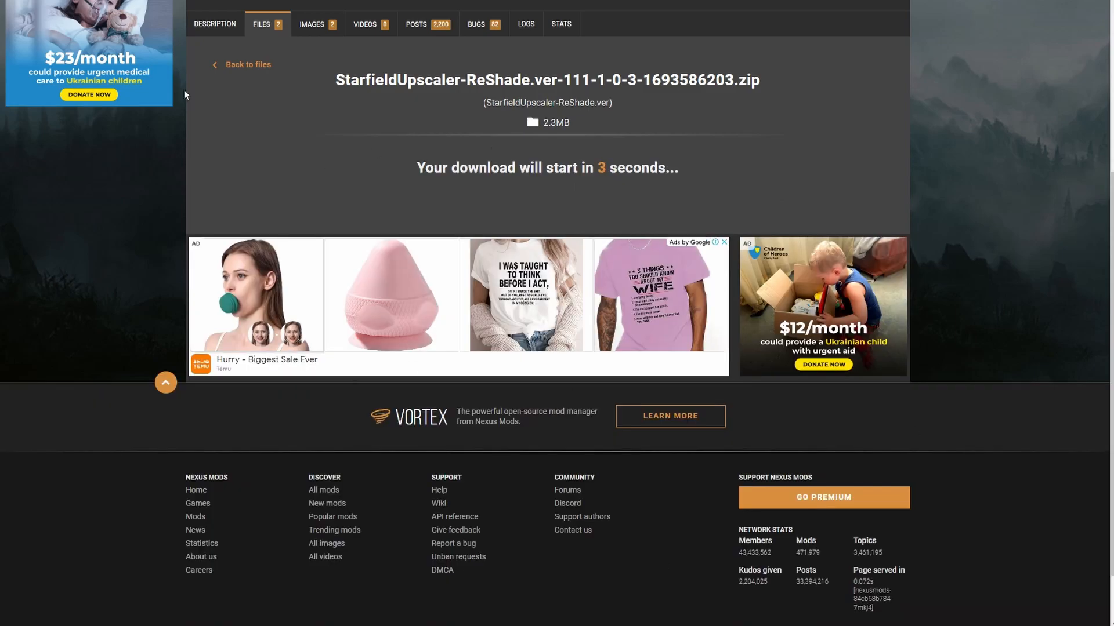
pyautogui.moveTo(1080, 473)
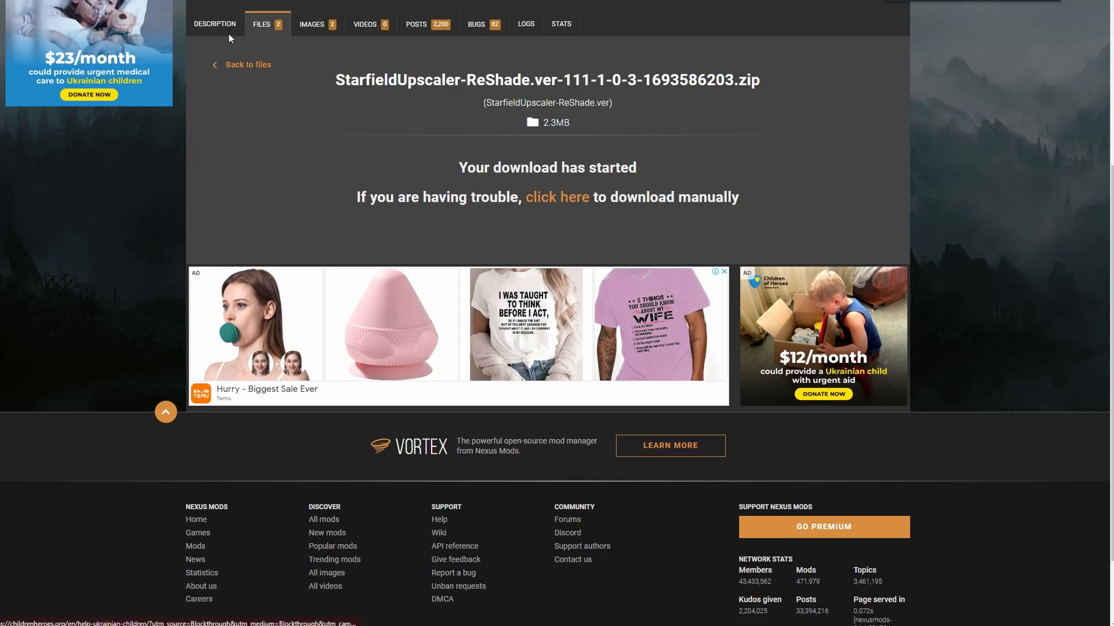
# Show the mod's Description tab with the Upscaler Base Plugin requirement and installation steps.
pyautogui.click(214, 23)
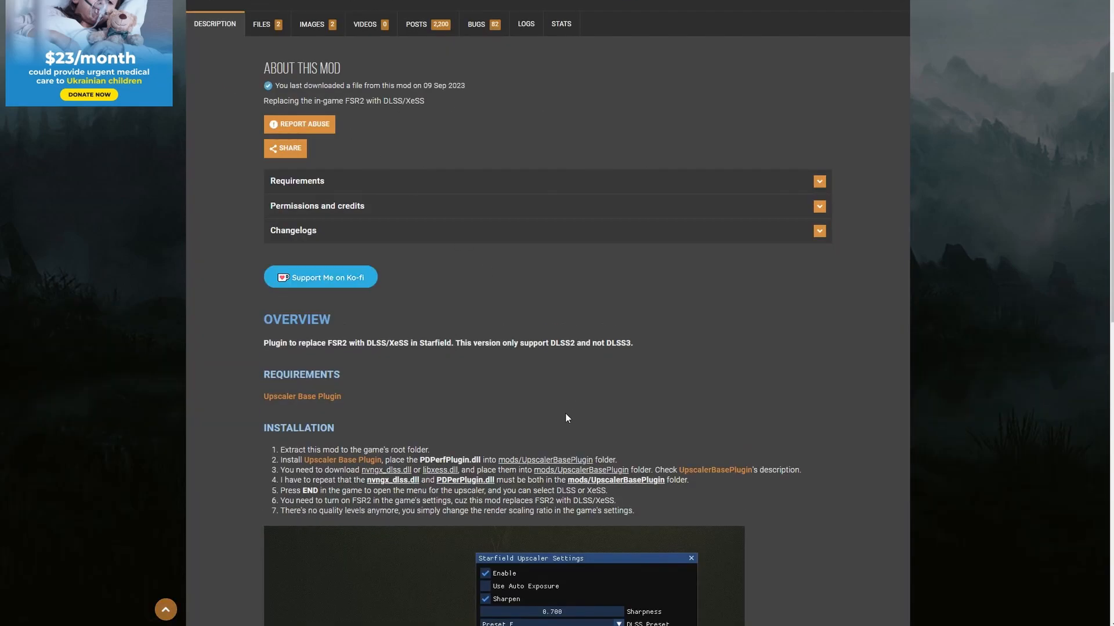
pyautogui.moveTo(544, 437)
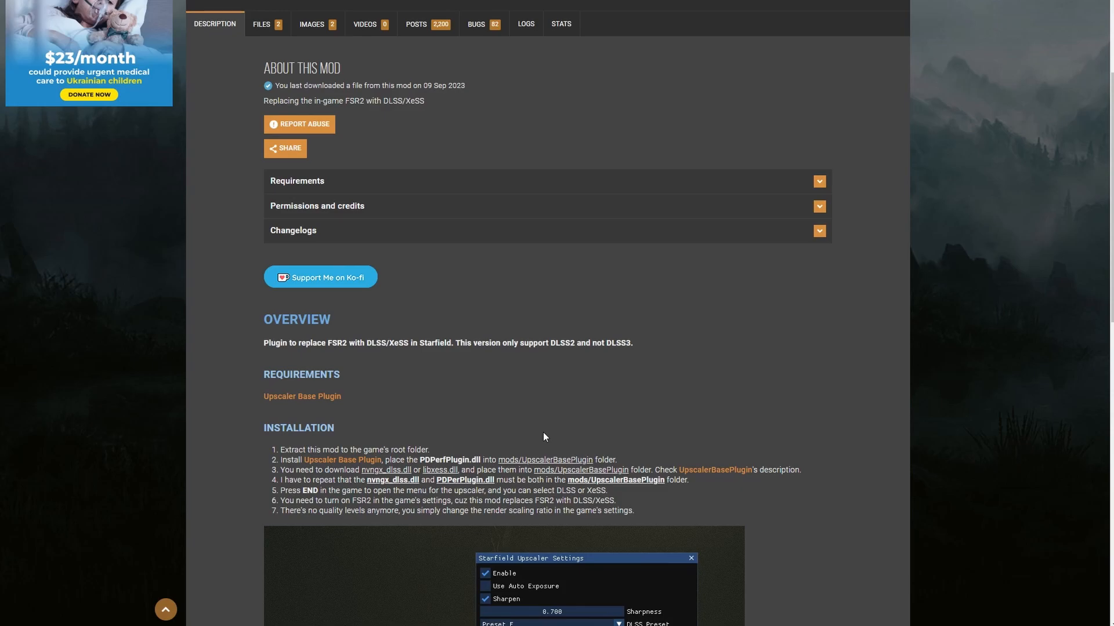
pyautogui.moveTo(453, 450)
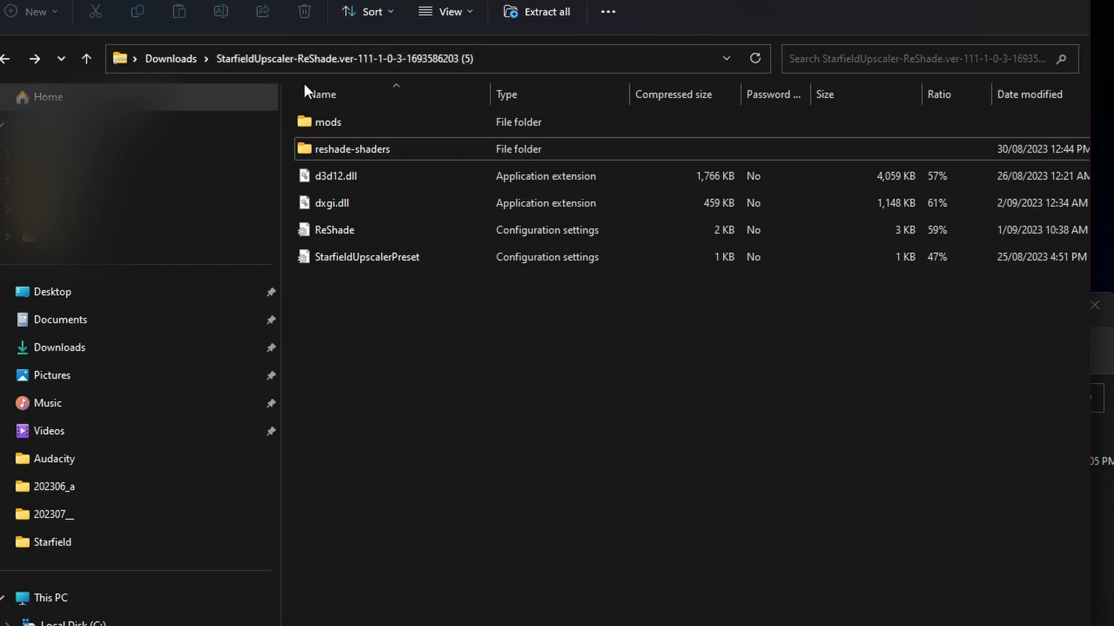
pyautogui.moveTo(384, 466)
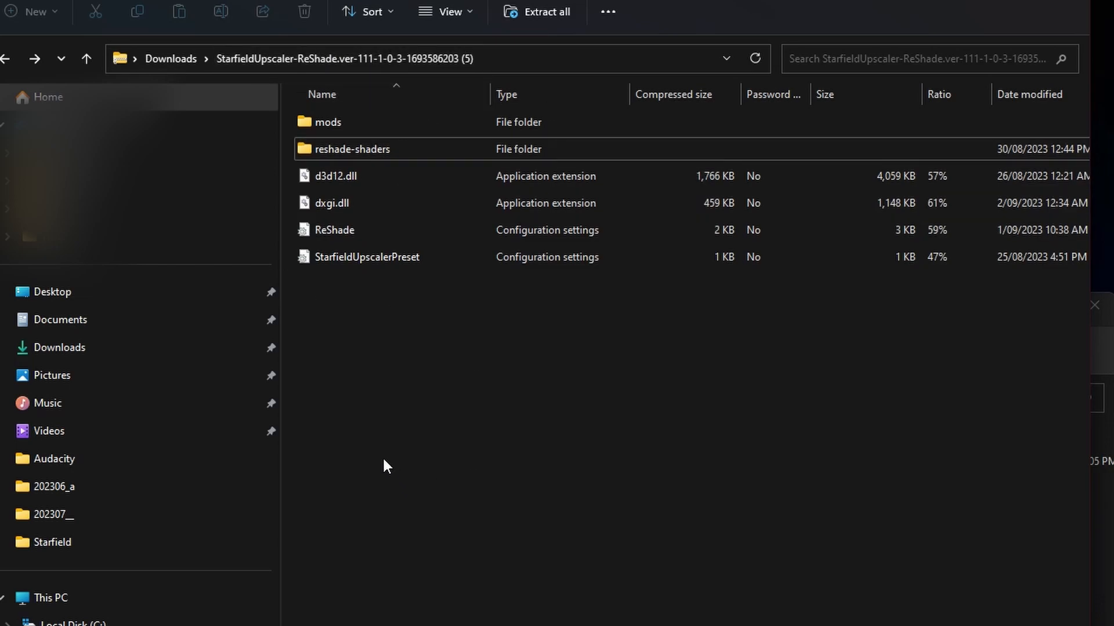
# Copy all files from the StarfieldUpscaler ReShade archive, including mods and the DLLs.
pyautogui.rightClick(352, 149)
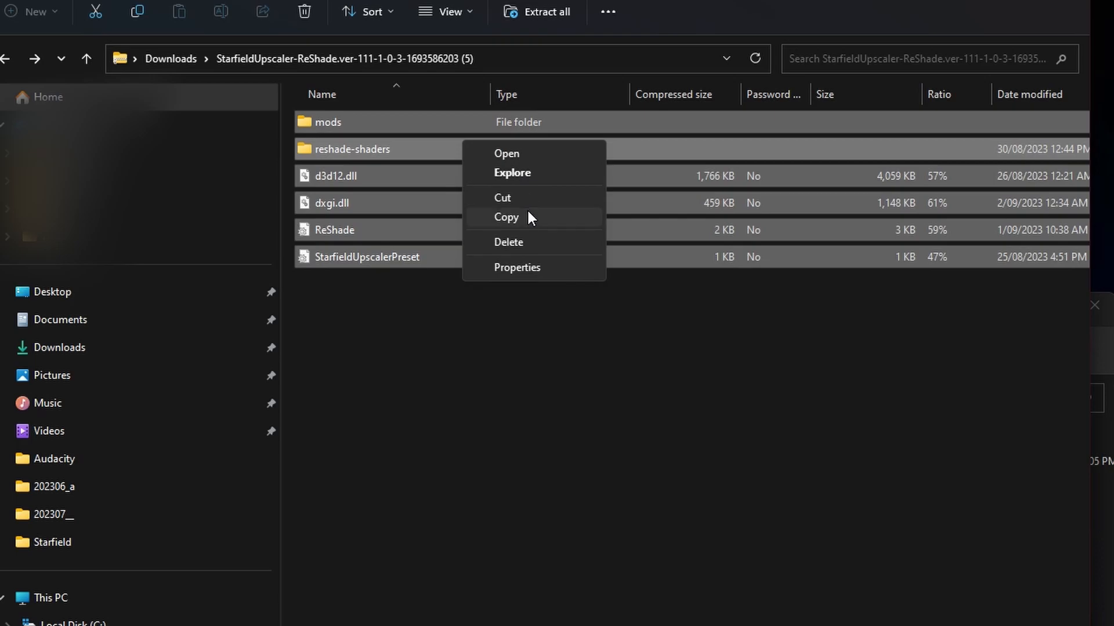
pyautogui.click(506, 217)
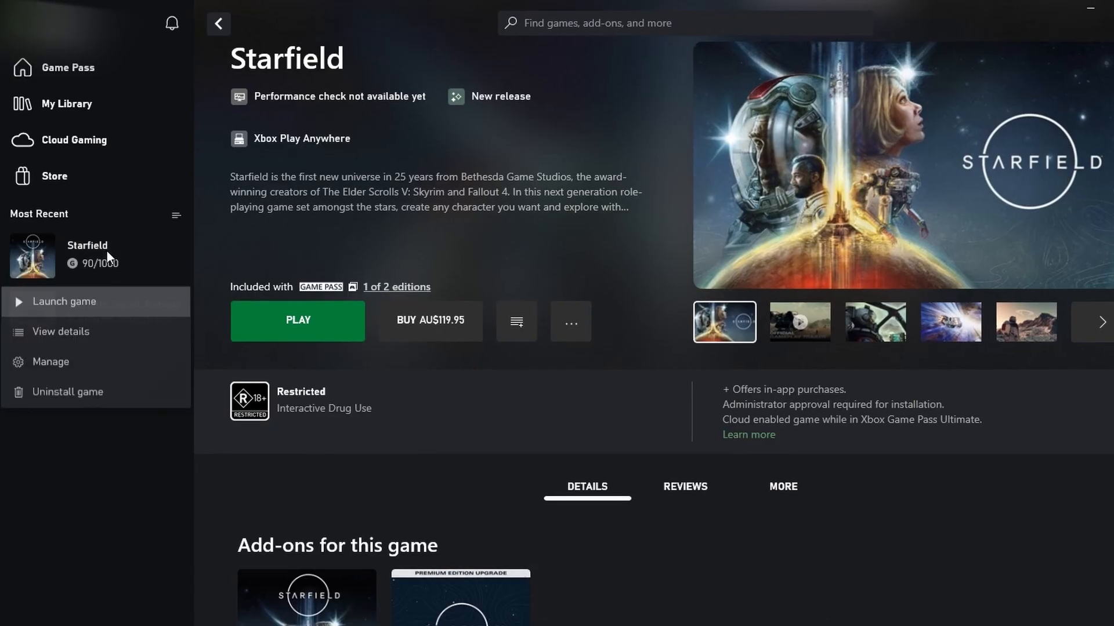
pyautogui.moveTo(50, 403)
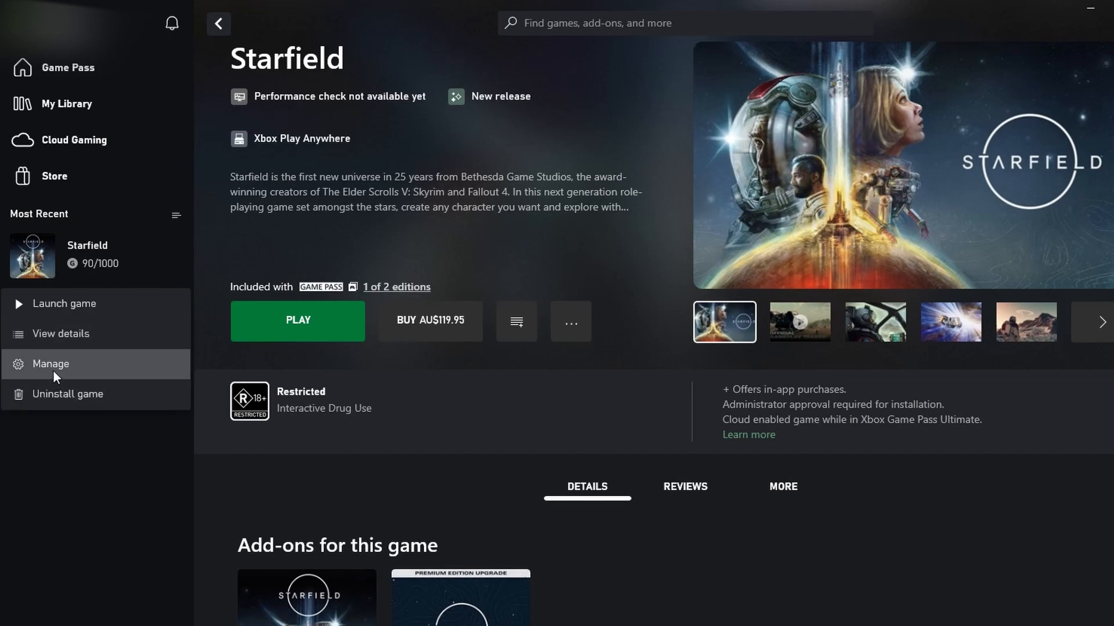
# Open Starfield's Manage window in the Xbox app and view its Files tab.
pyautogui.click(50, 363)
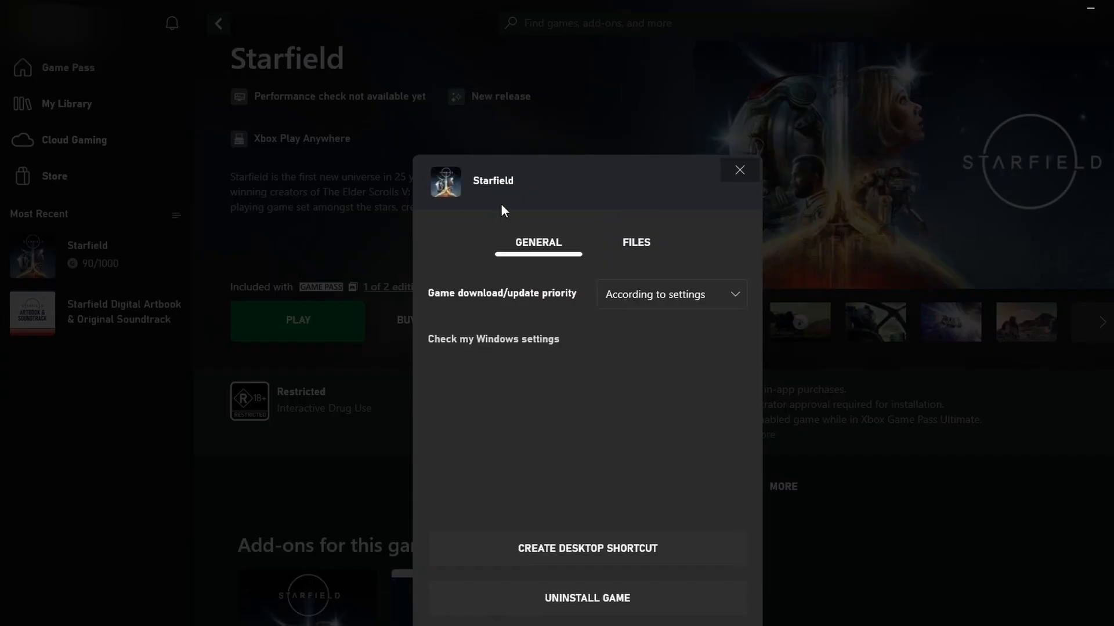
pyautogui.click(637, 242)
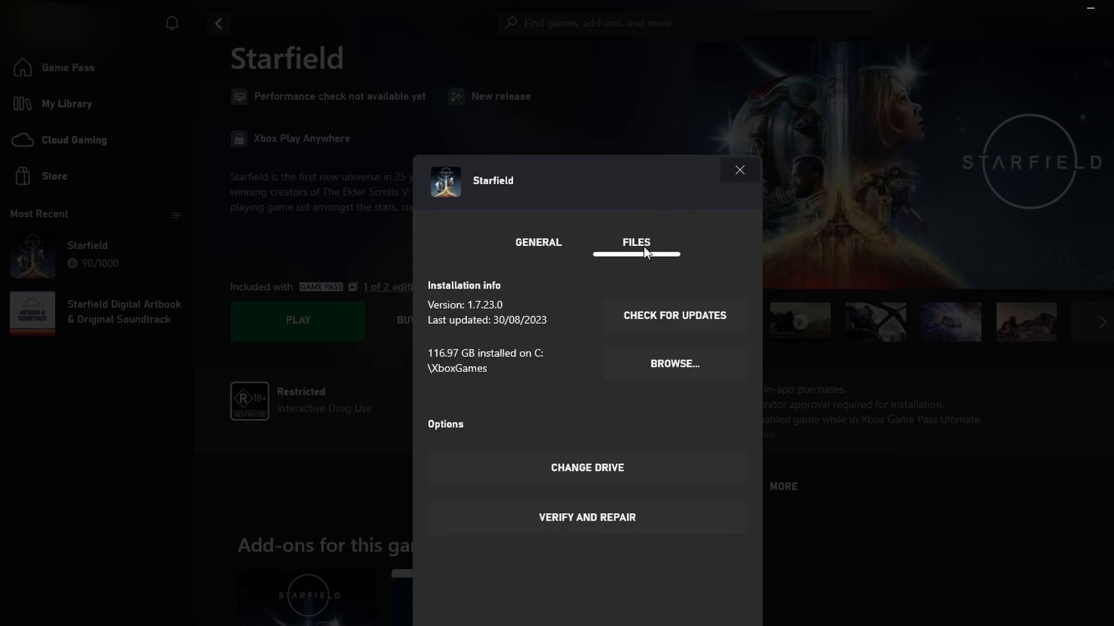
pyautogui.moveTo(674, 377)
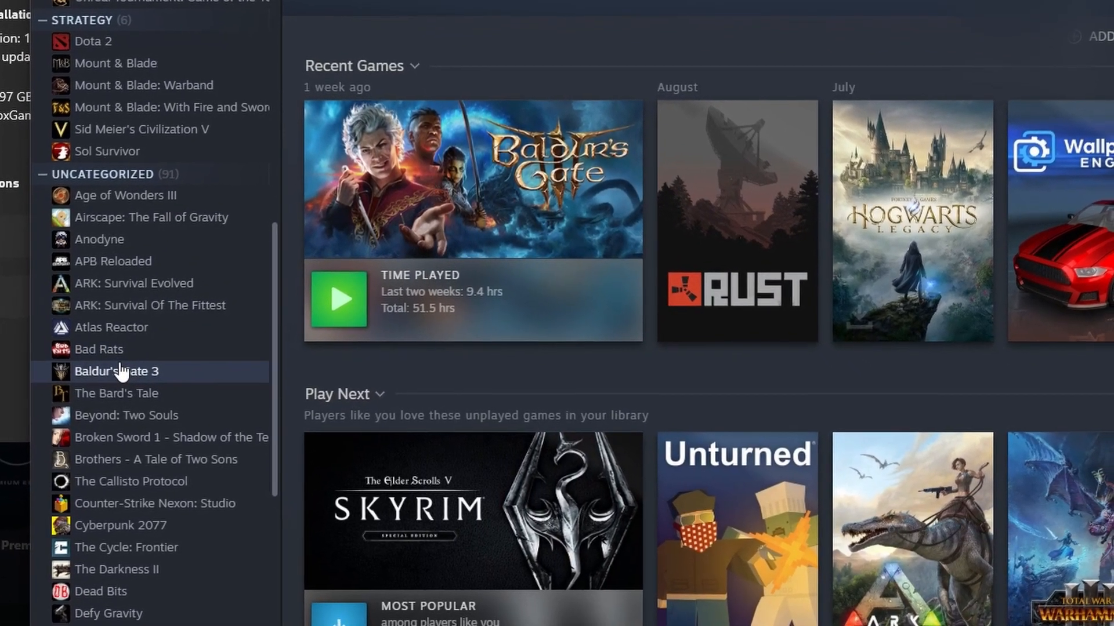
# Bring up Baldur's Gate 3 options in the Steam library.
pyautogui.rightClick(116, 372)
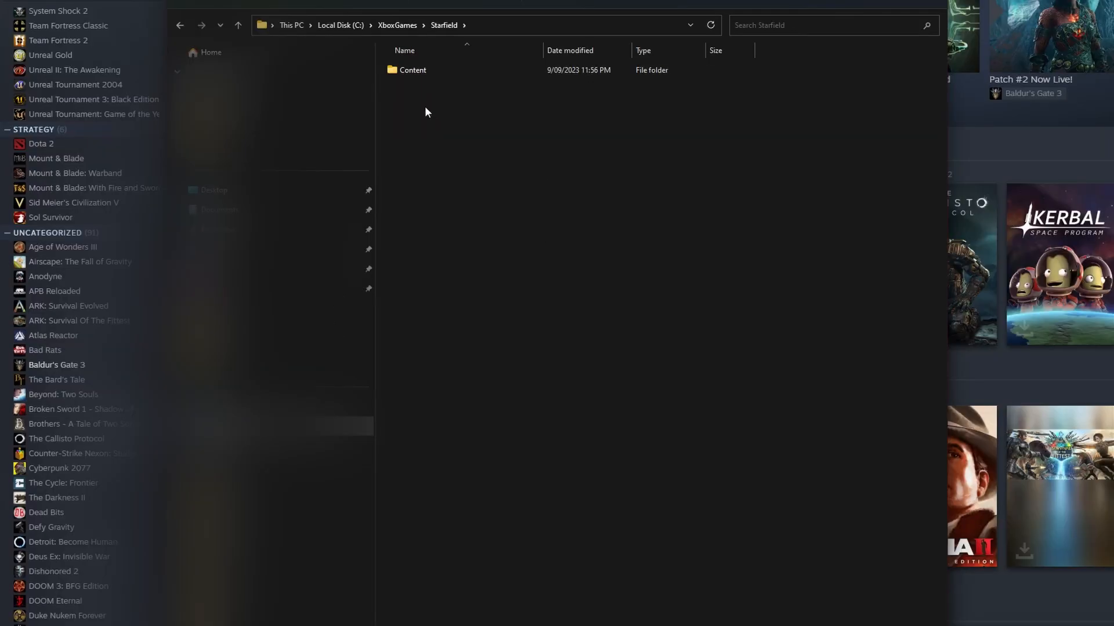
# Paste the mods, reshade-shaders, d3d12.dll and dxgi.dll files into Starfield's Content folder.
pyautogui.doubleClick(412, 70)
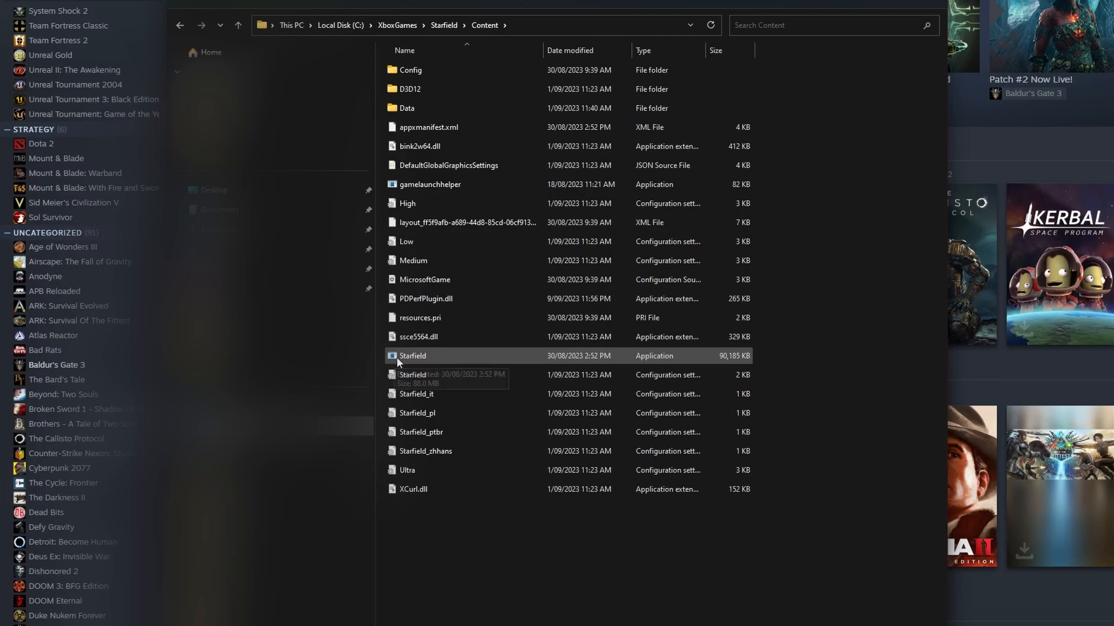
pyautogui.moveTo(681, 351)
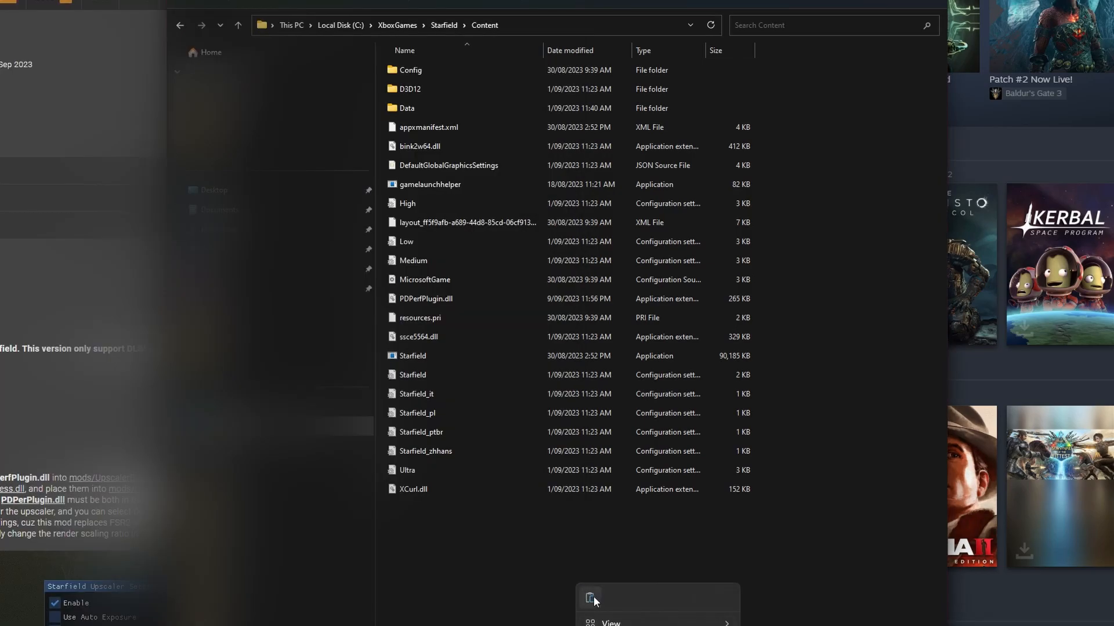
pyautogui.click(591, 599)
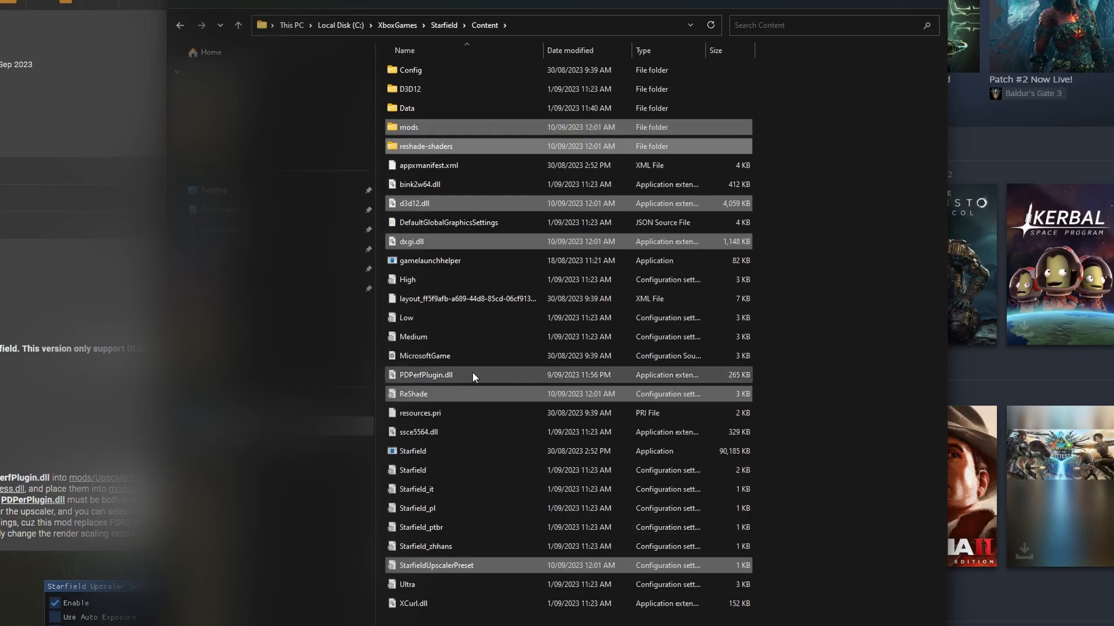
pyautogui.moveTo(474, 377)
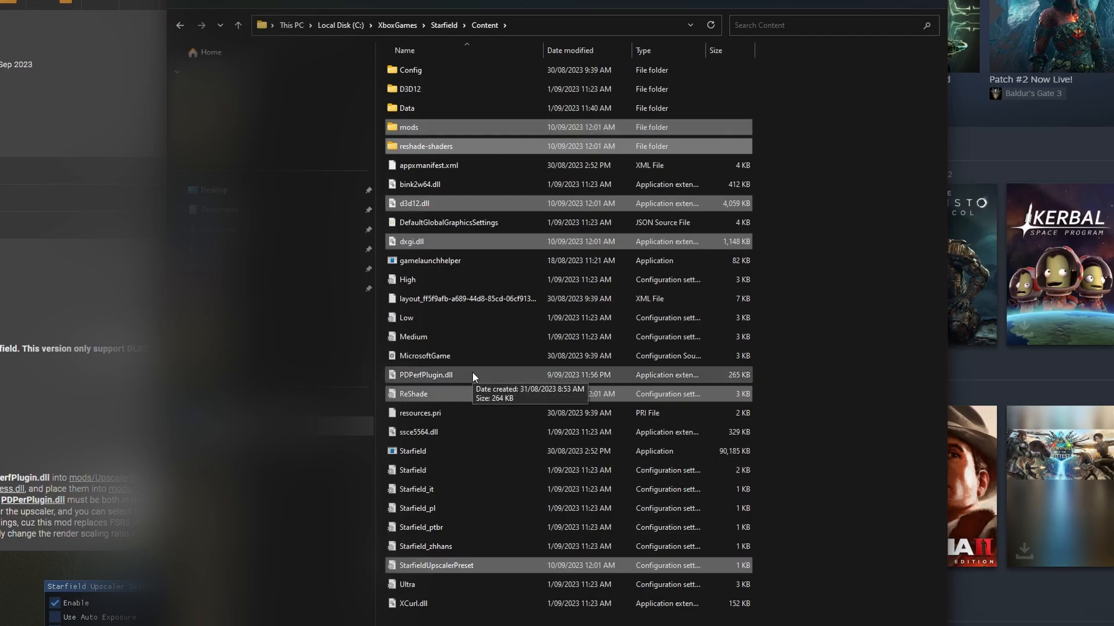
pyautogui.moveTo(429, 142)
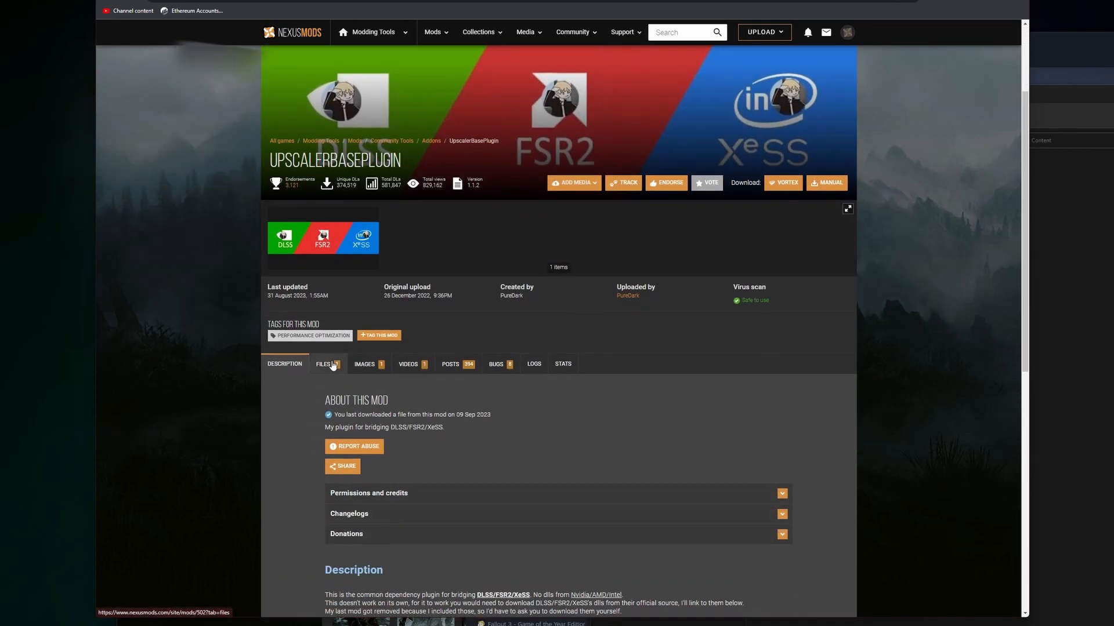
# Show the UpscalerBasePlugin mod's downloadable files on Nexus Mods.
pyautogui.click(323, 364)
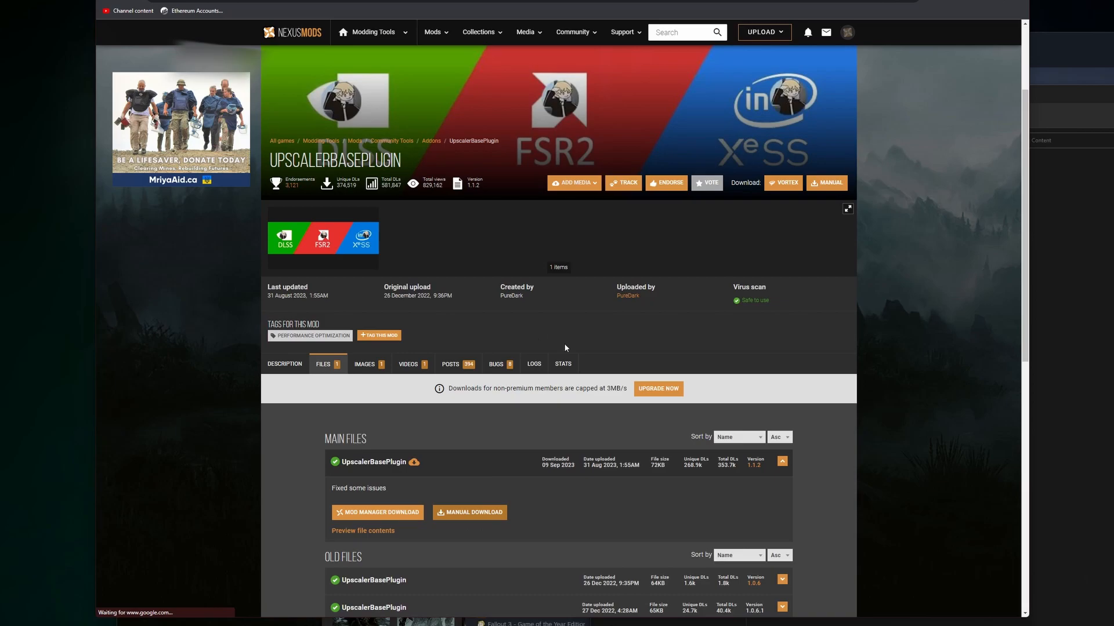
pyautogui.click(469, 512)
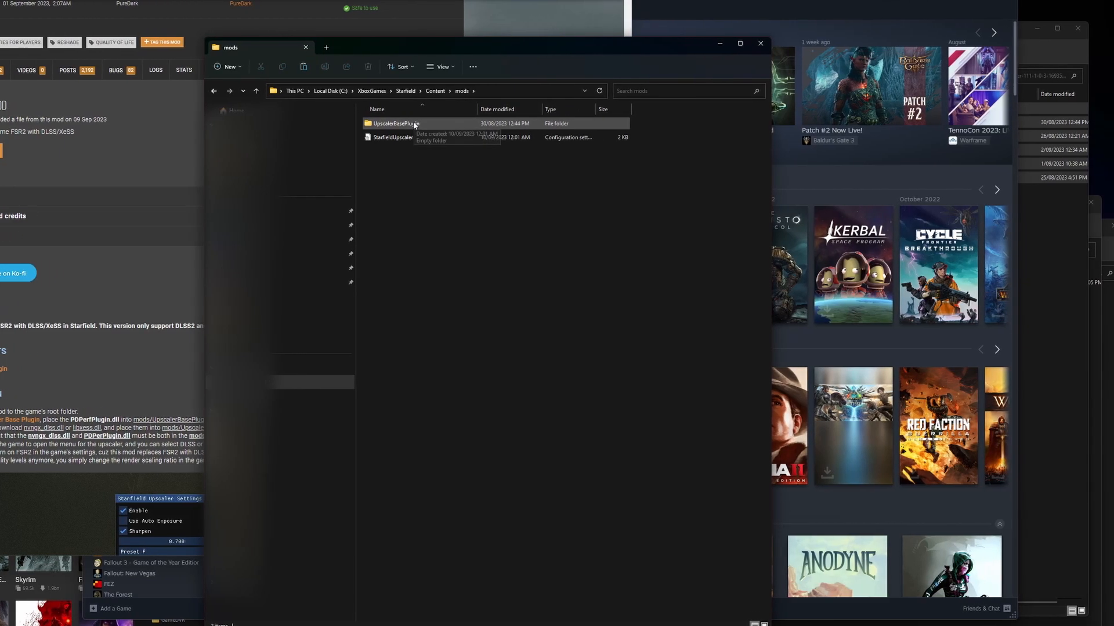
# Open the empty UpscalerBasePlugin folder and the downloaded plugin archive.
pyautogui.doubleClick(394, 123)
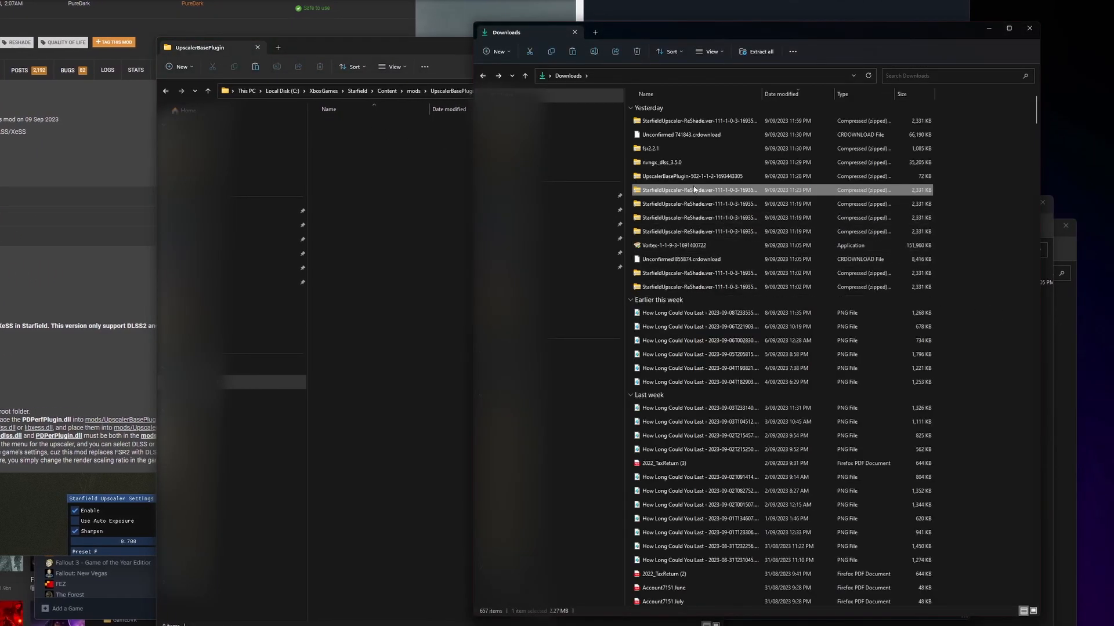
pyautogui.doubleClick(689, 176)
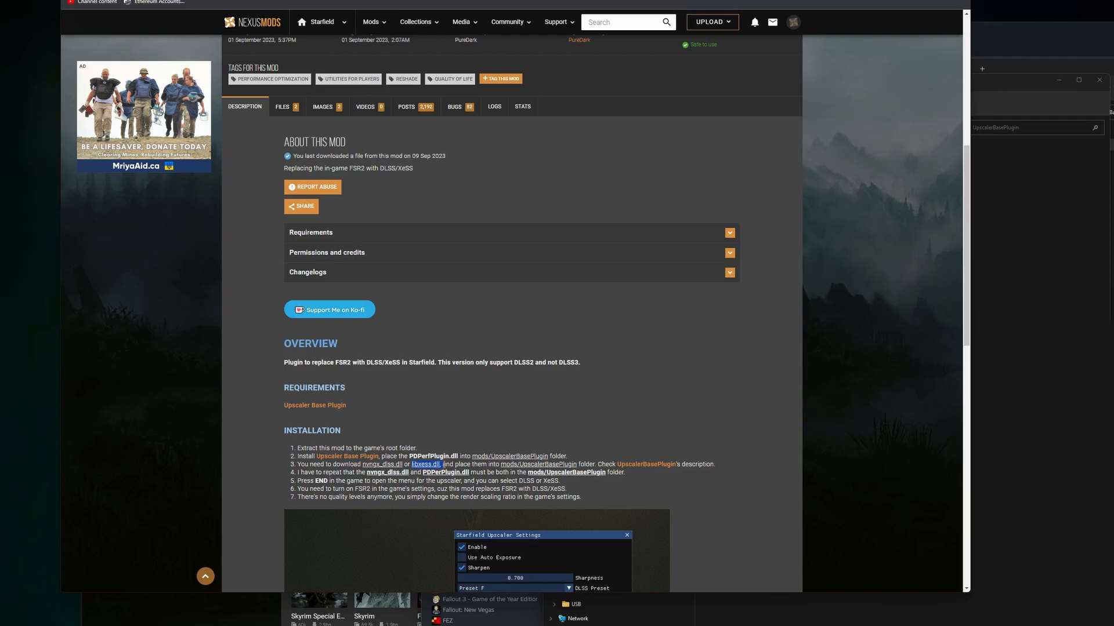
pyautogui.moveTo(489, 450)
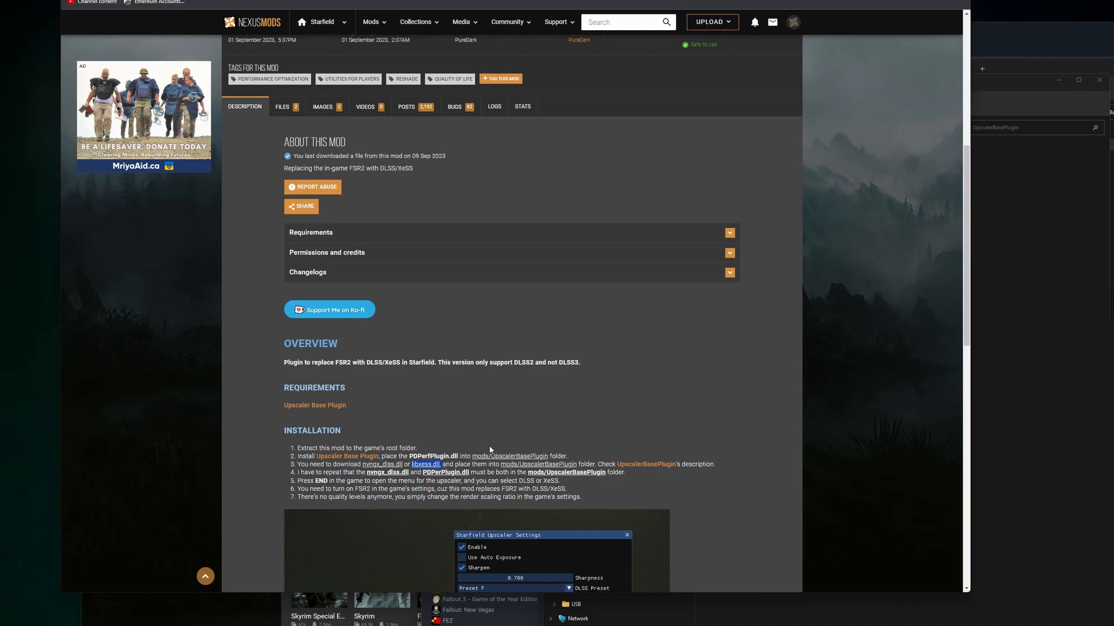
pyautogui.moveTo(634, 468)
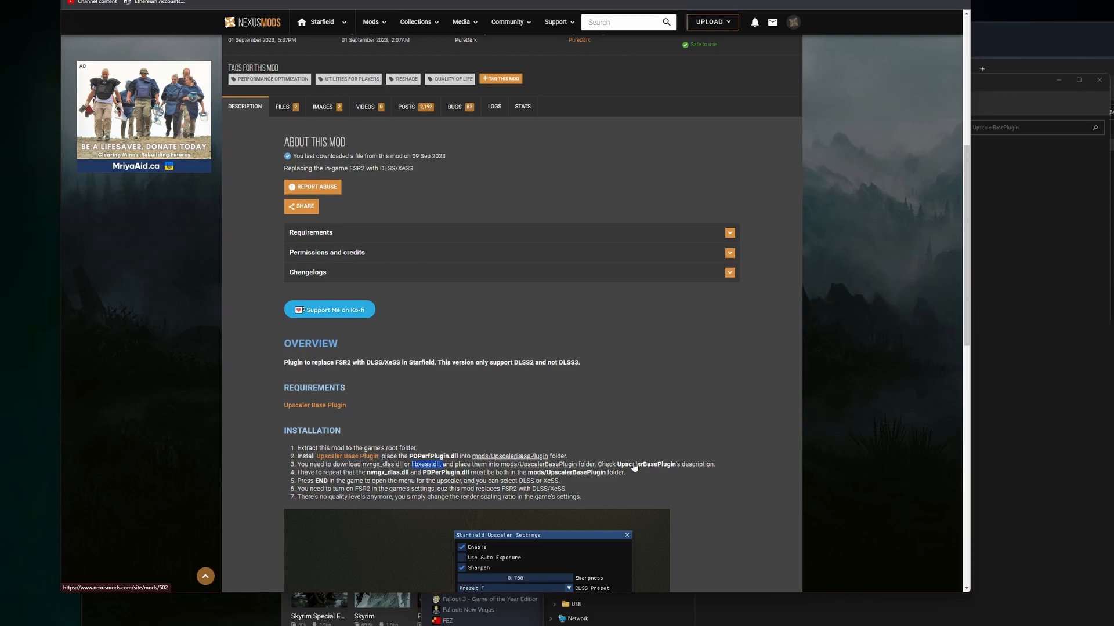
# Open the Upscaler Base Plugin page and follow its TechPowerUp DLSS DLL download link.
pyautogui.click(314, 404)
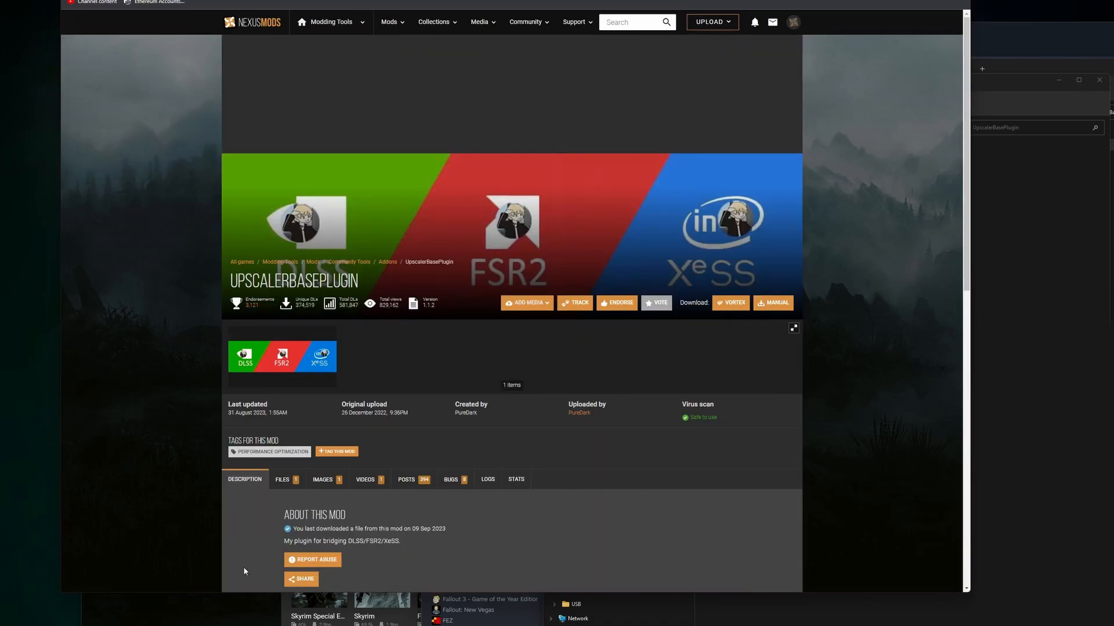
pyautogui.scroll(-3)
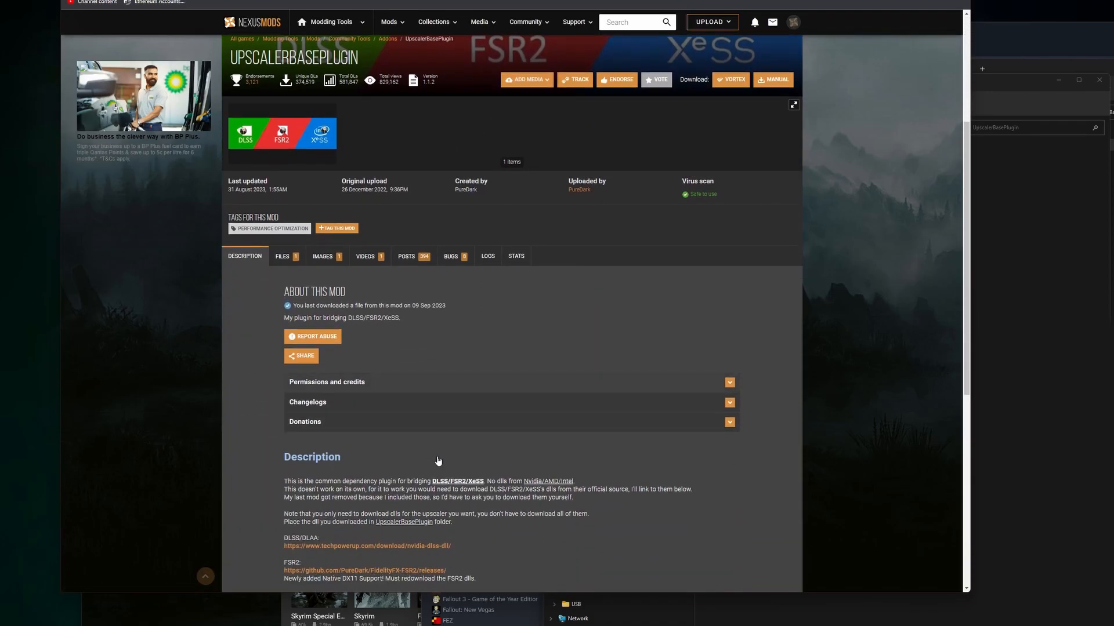
pyautogui.scroll(-3)
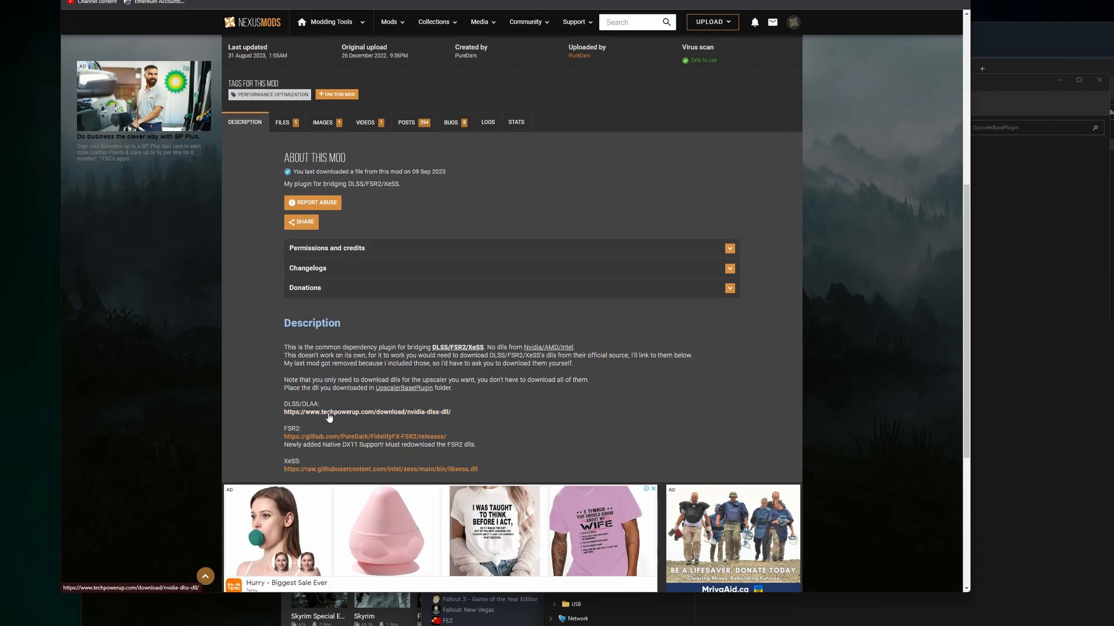
pyautogui.click(364, 411)
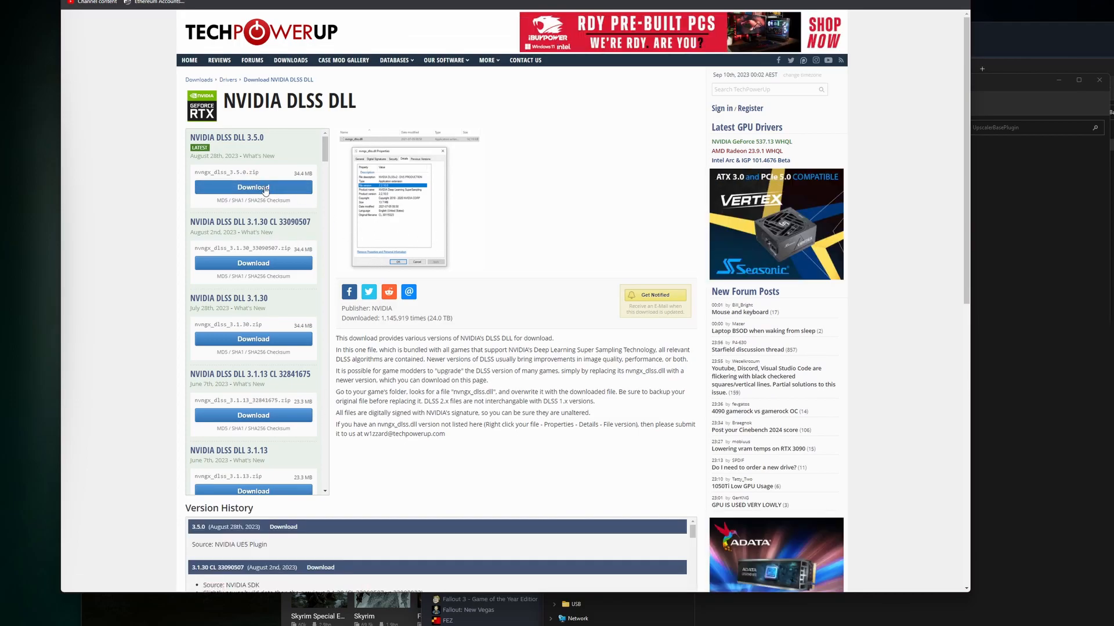
# Download the NVIDIA DLSS DLL 3.5.0 zip from TechPowerUp's US-3 server.
pyautogui.click(253, 187)
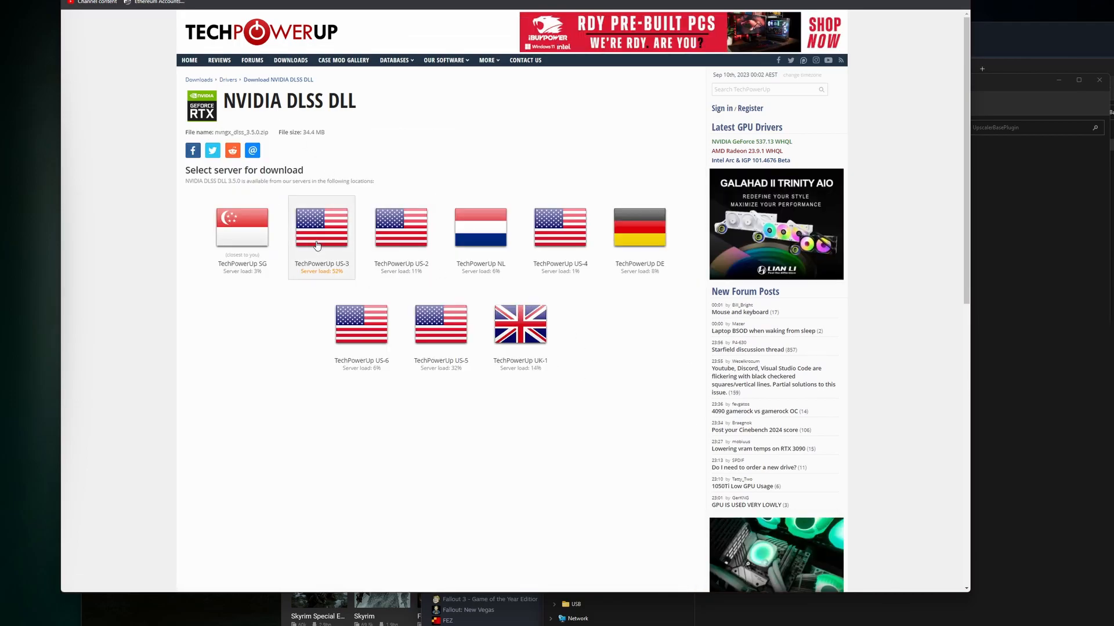
pyautogui.click(321, 228)
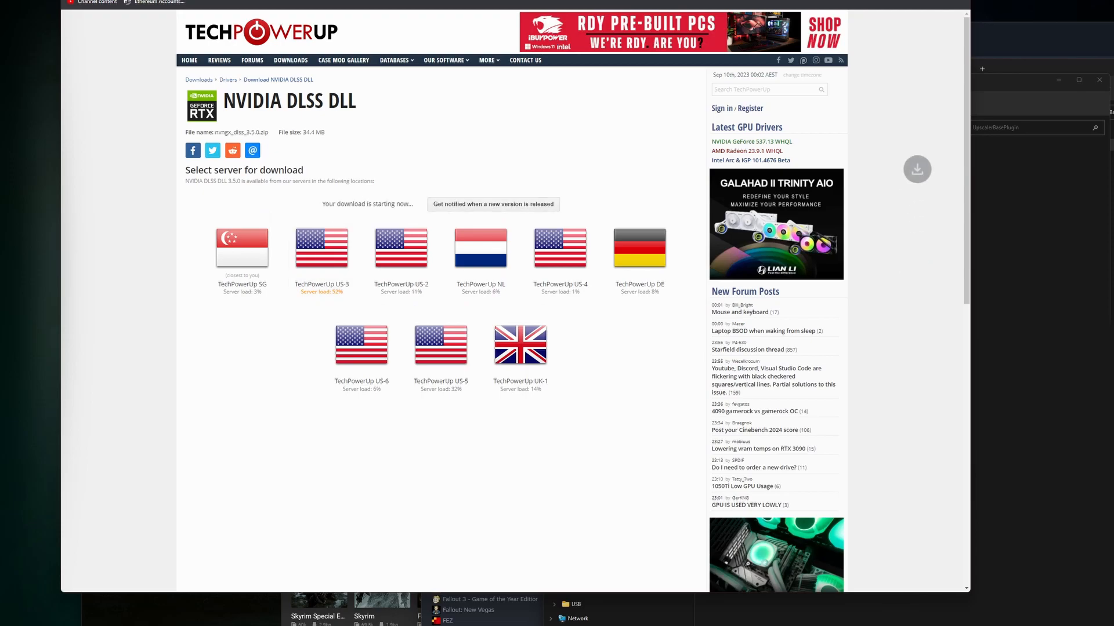